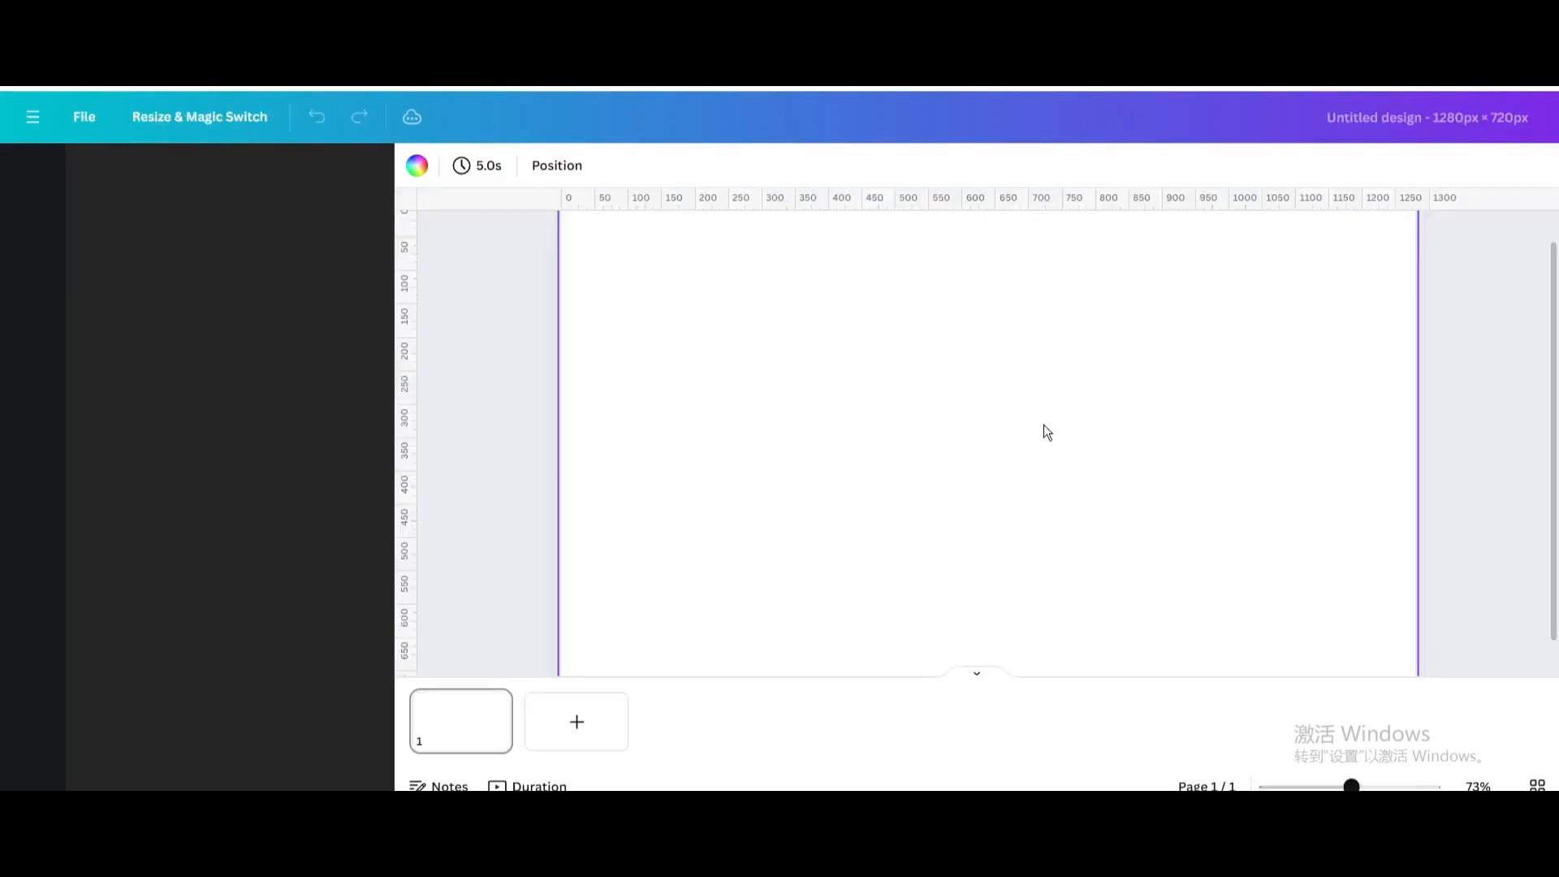
Step: Search the Apps panel for 'CANWAVE' to find the CanWave app
{"action": "left_click", "coordinate": [33, 175]}
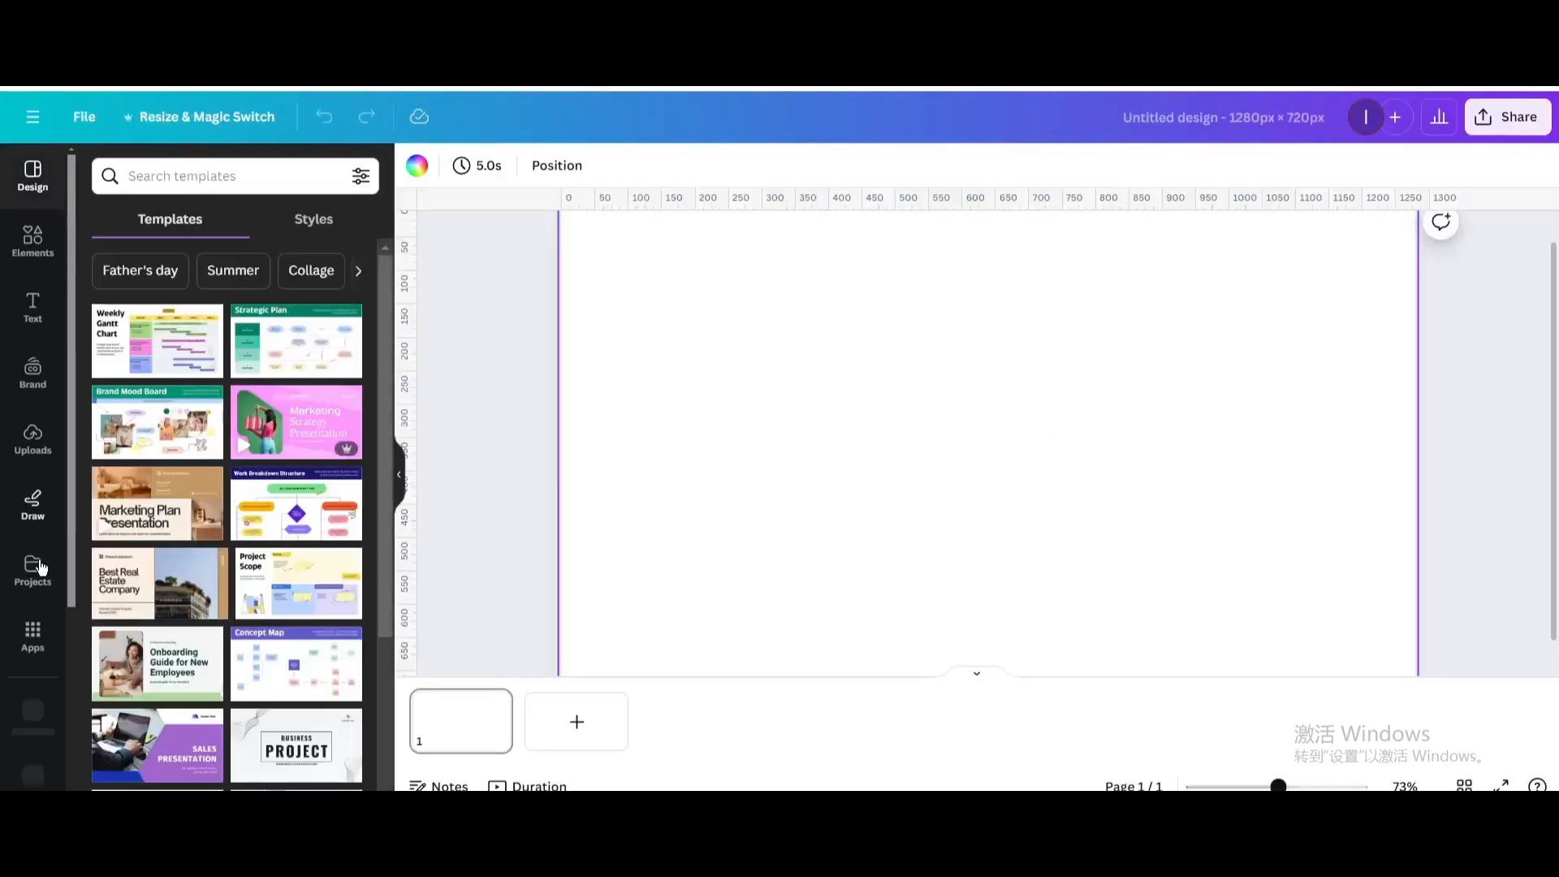
{"action": "left_click", "coordinate": [32, 636]}
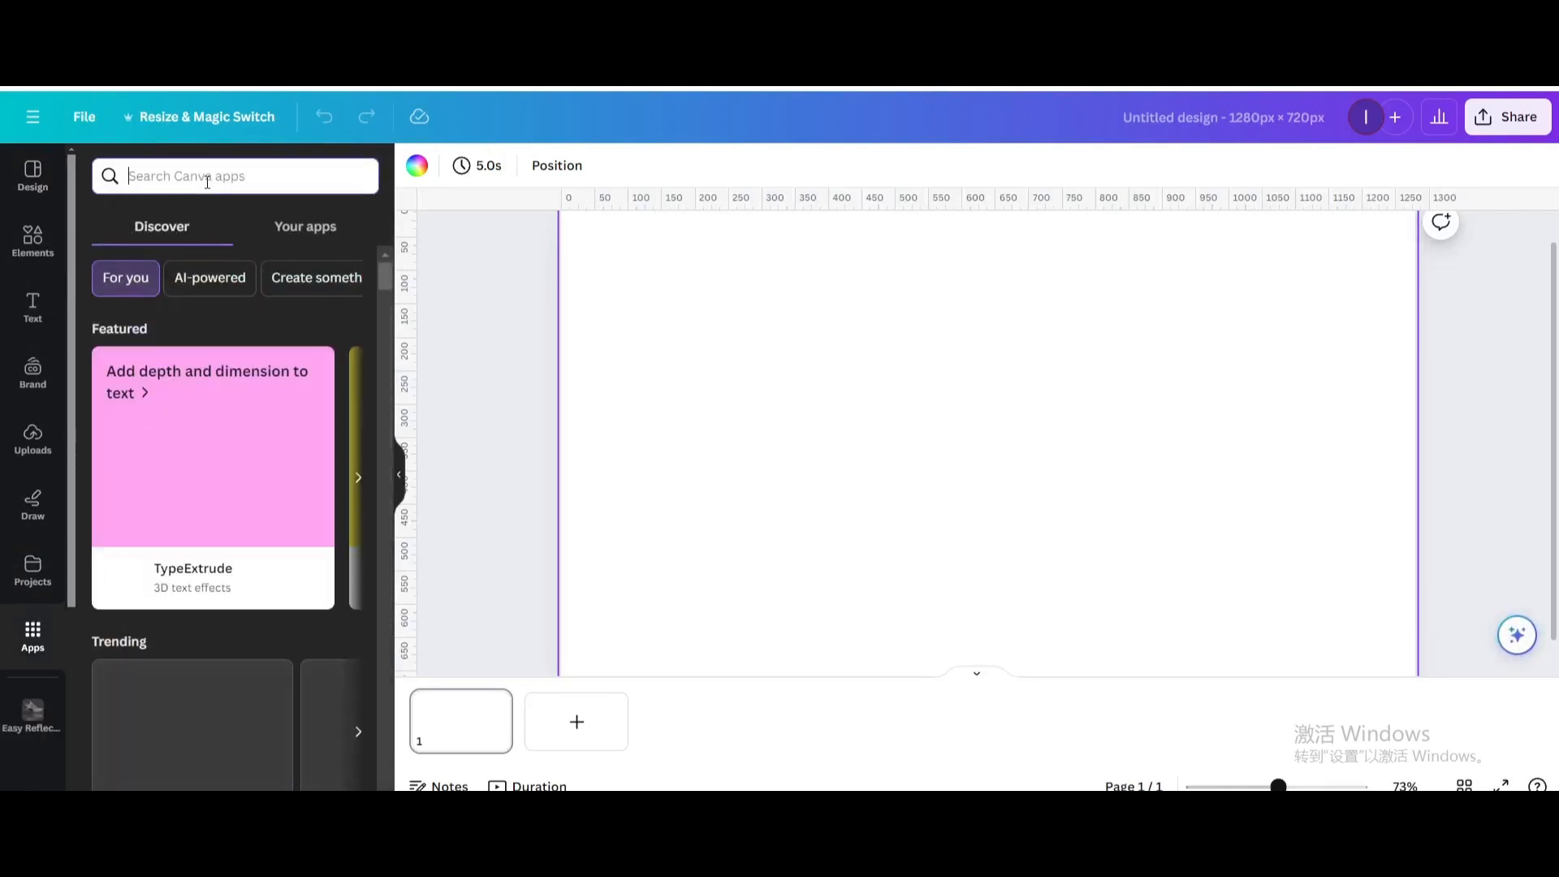
{"action": "type", "text": "CAN"}
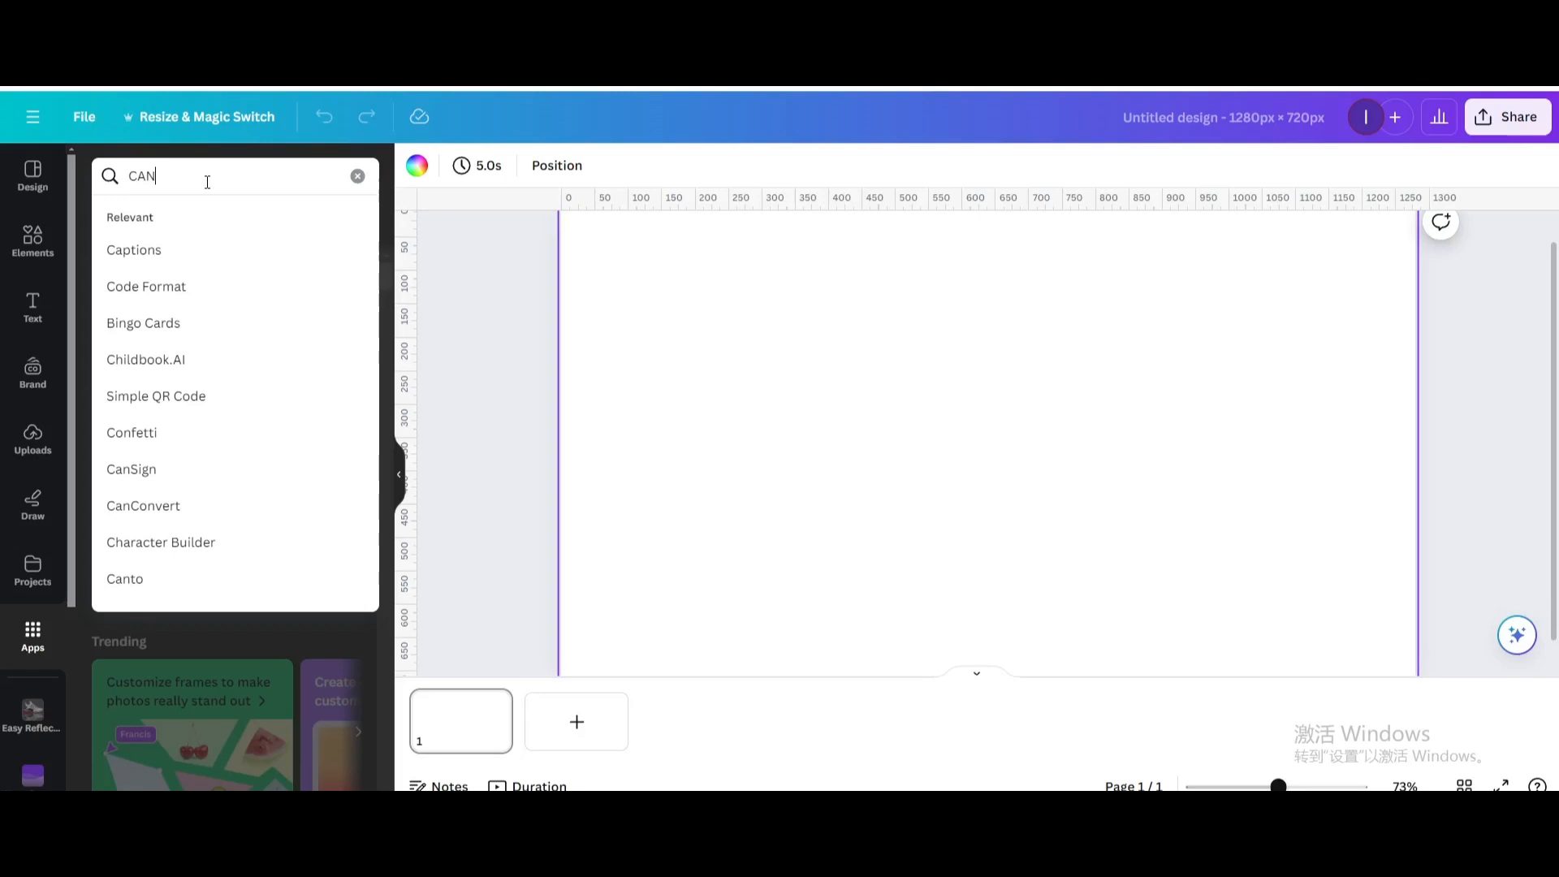
{"action": "type", "text": "WAVE"}
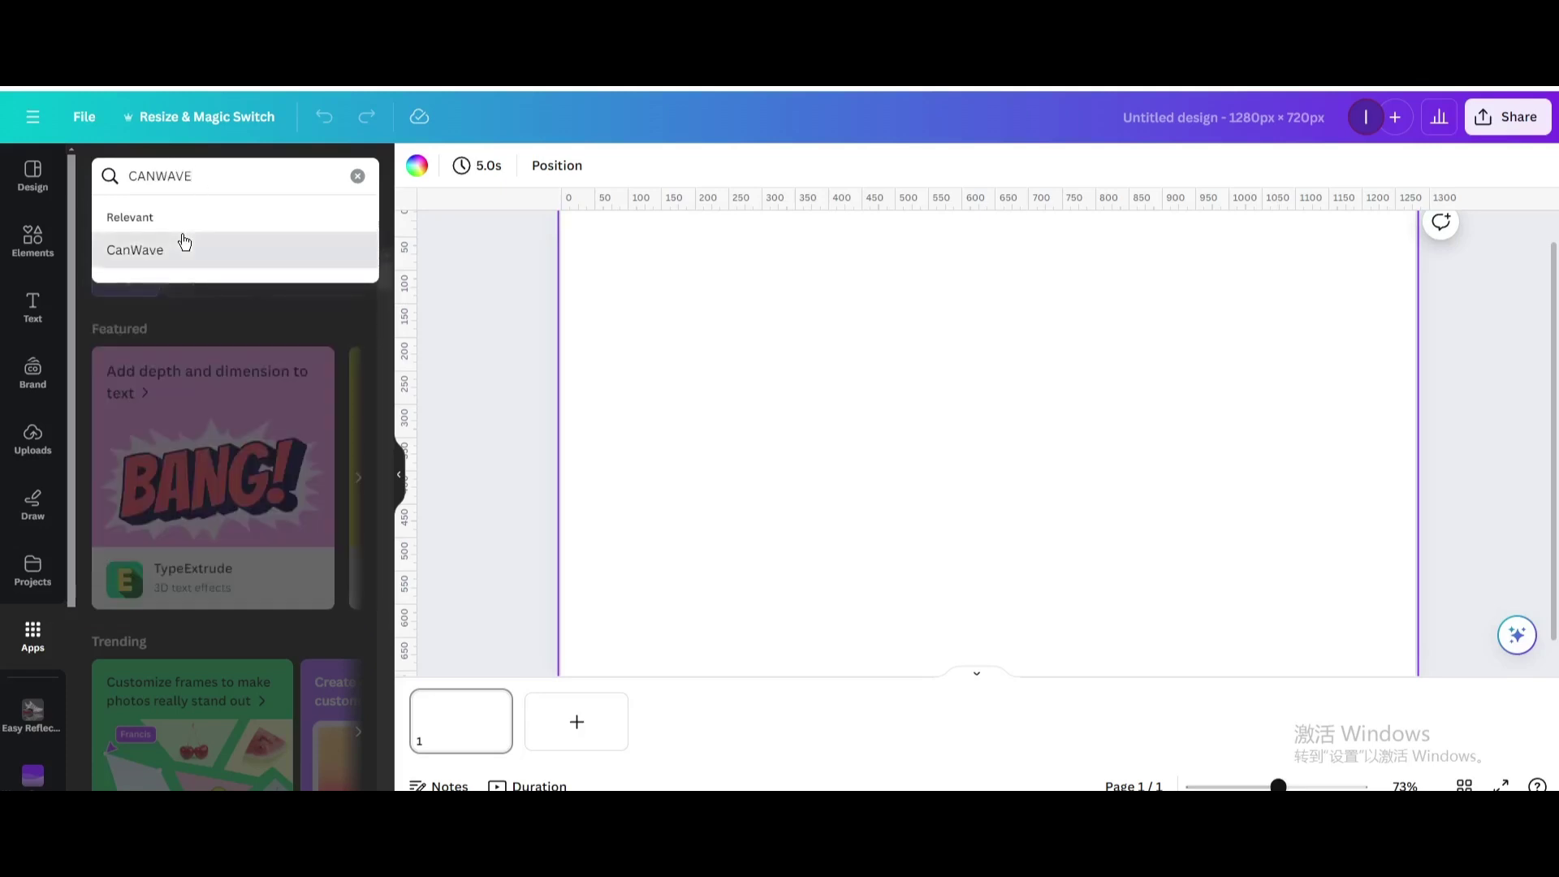
Step: Launch CanWave and choose a Solid wave type with a Curved shape
{"action": "left_click", "coordinate": [135, 250]}
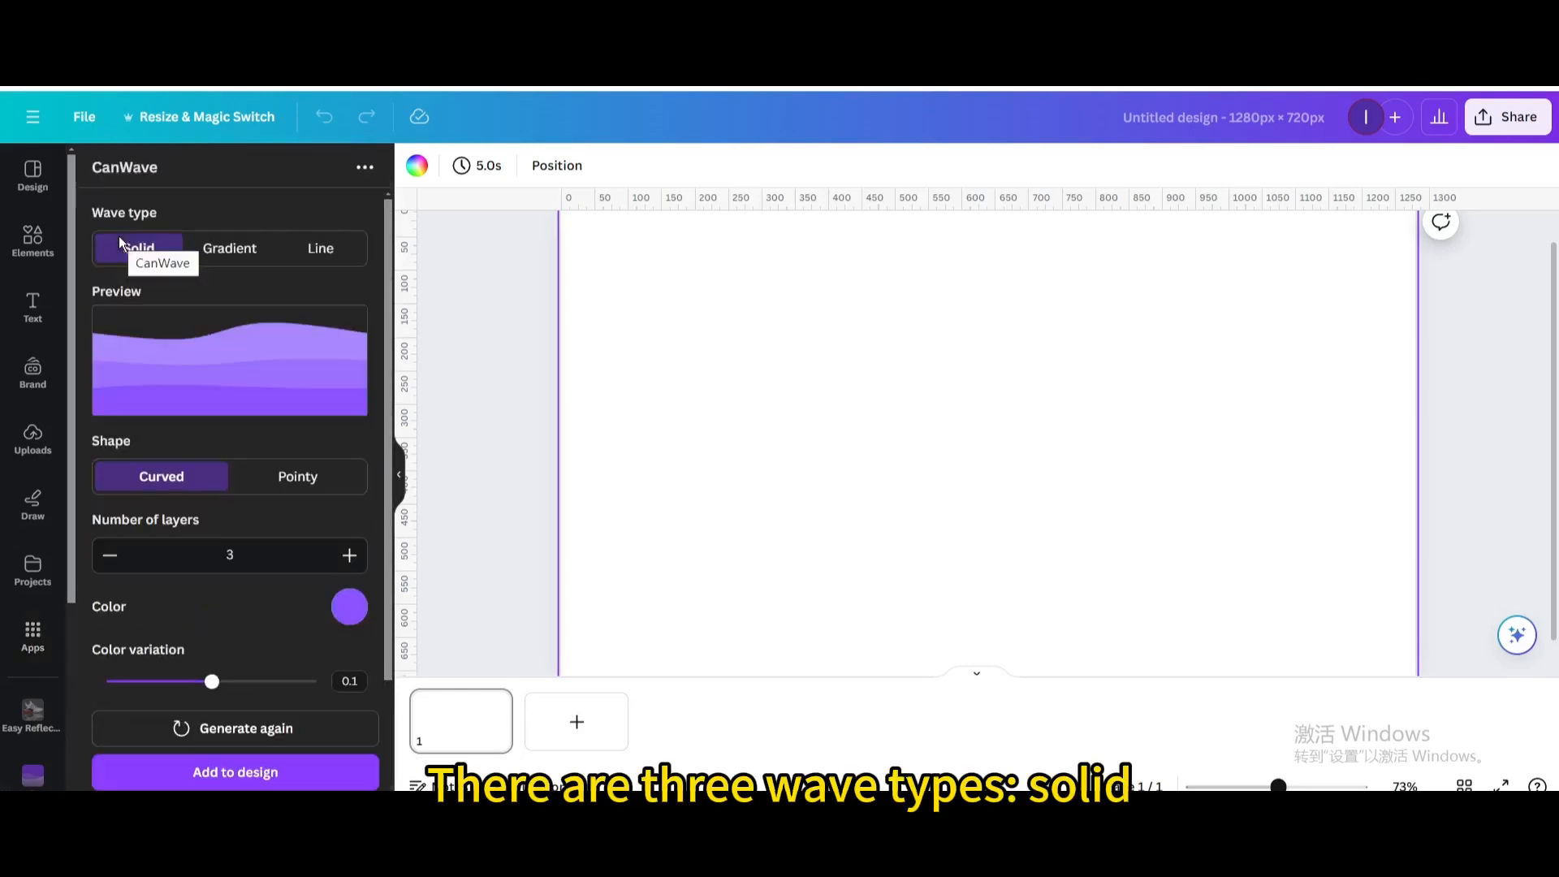
{"action": "mouse_move", "coordinate": [229, 248]}
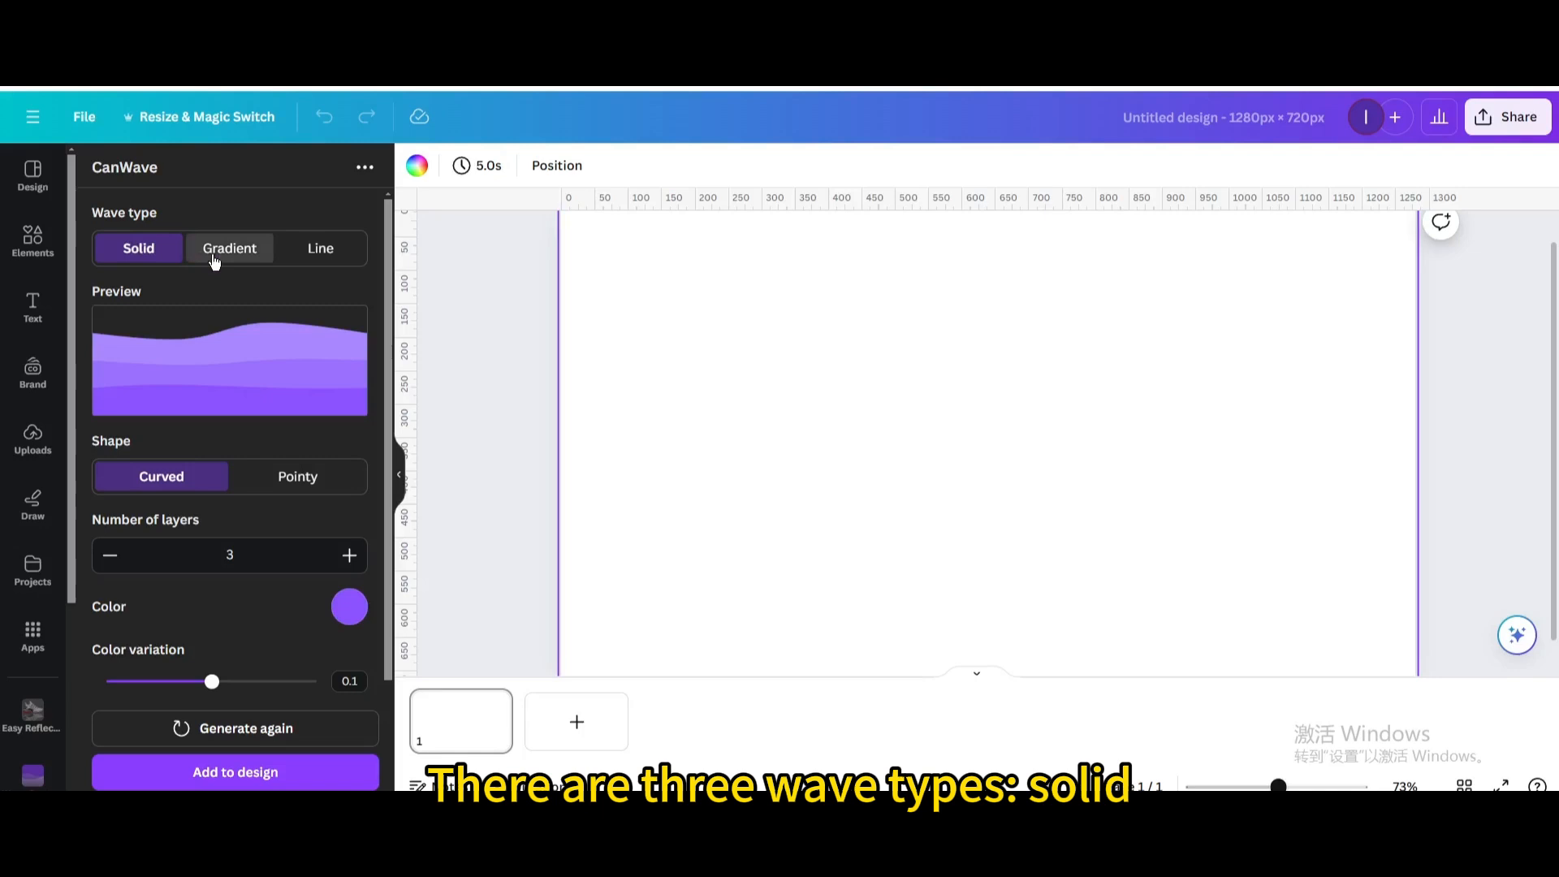
{"action": "left_click", "coordinate": [229, 247]}
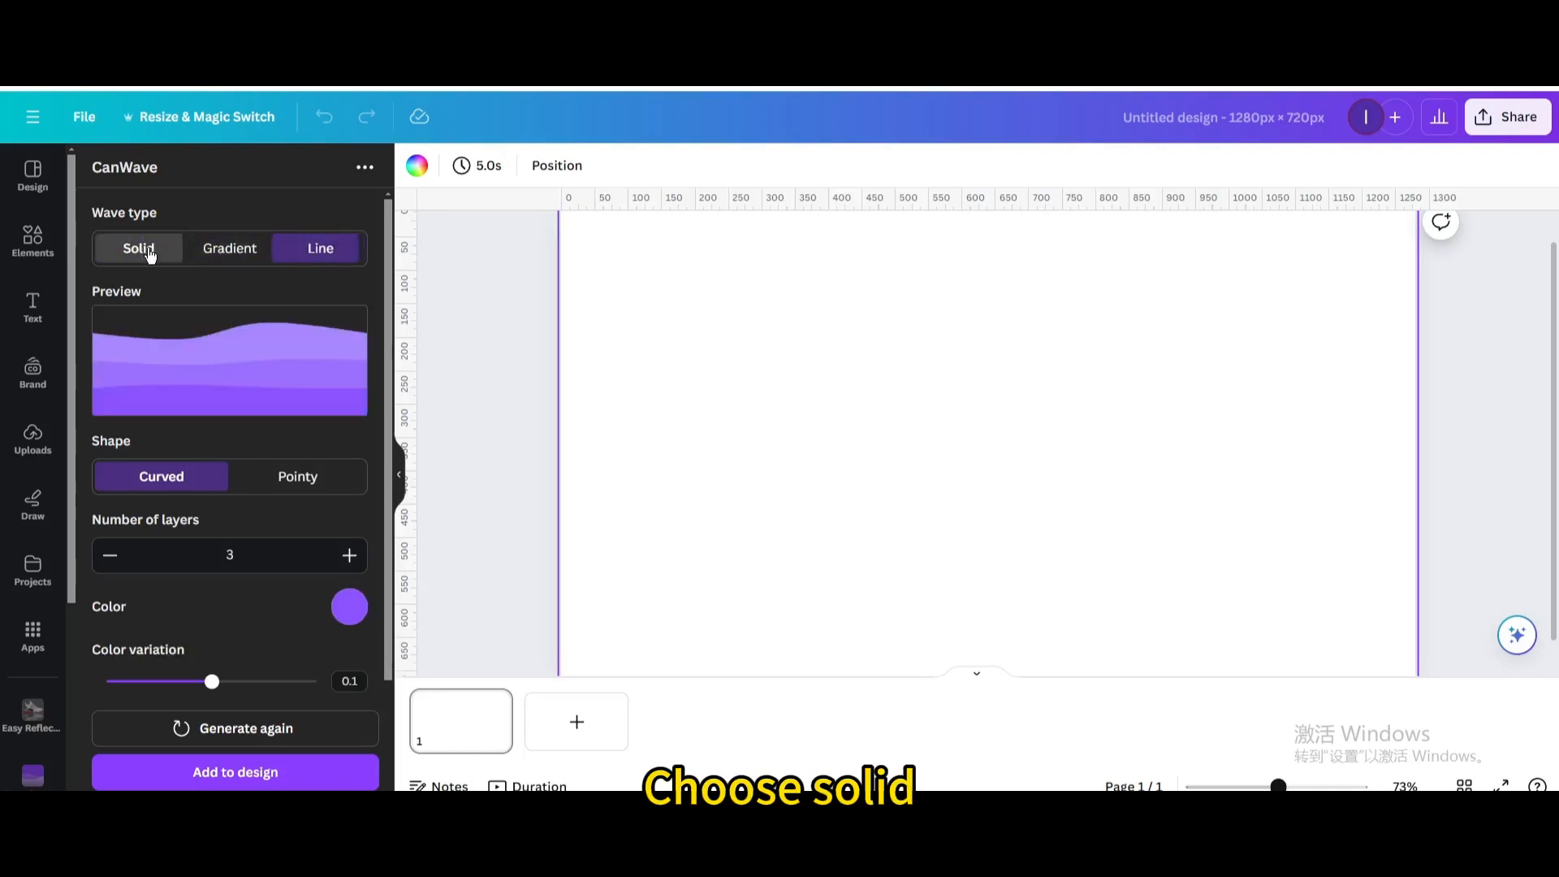
{"action": "left_click", "coordinate": [138, 247]}
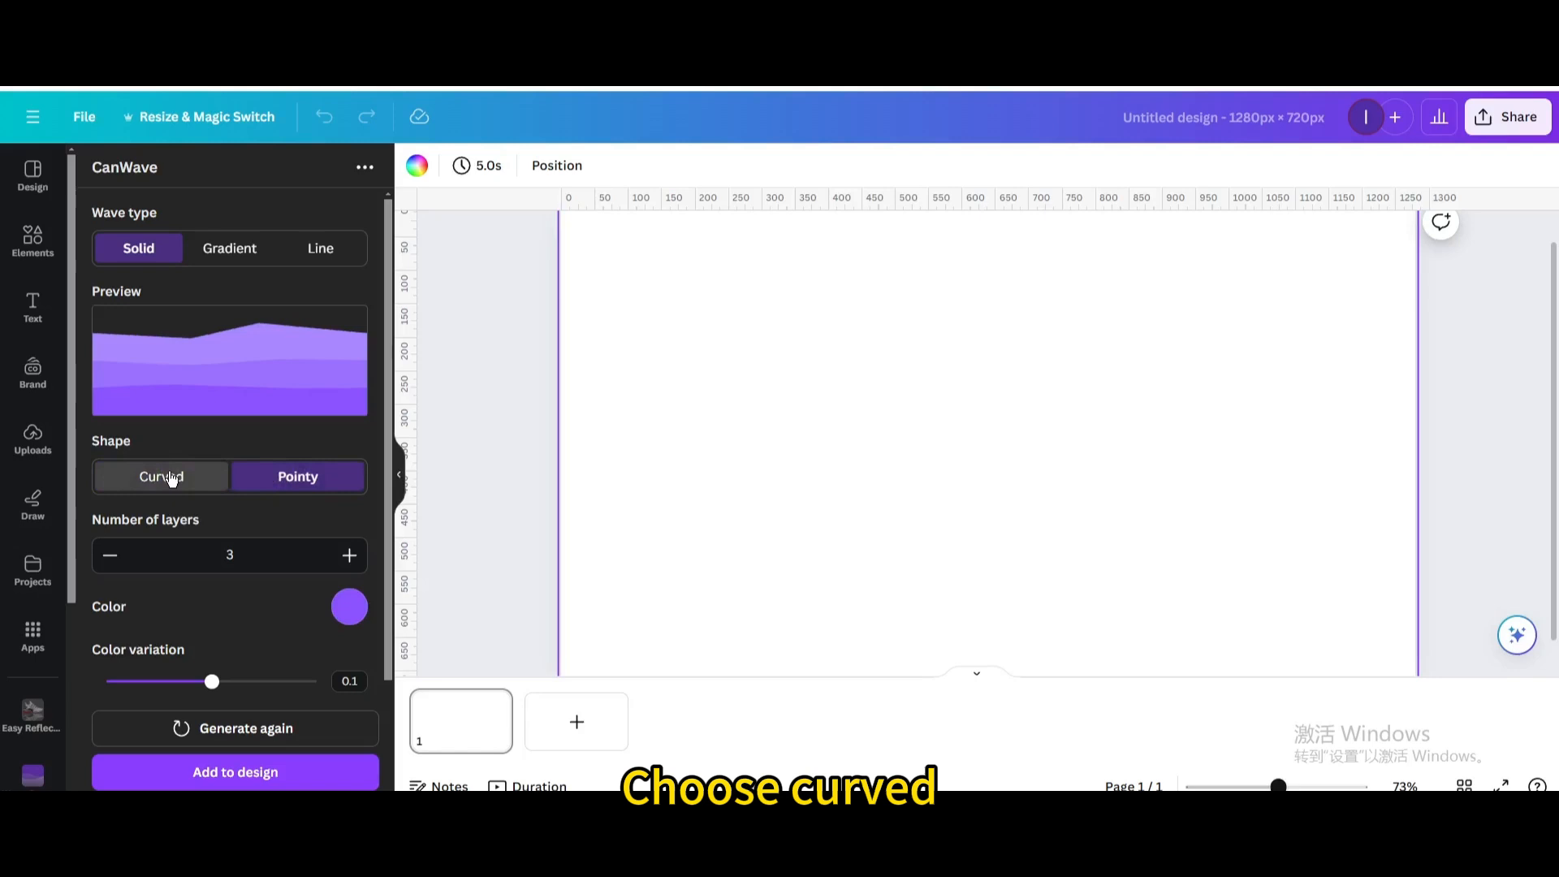
{"action": "left_click", "coordinate": [349, 555]}
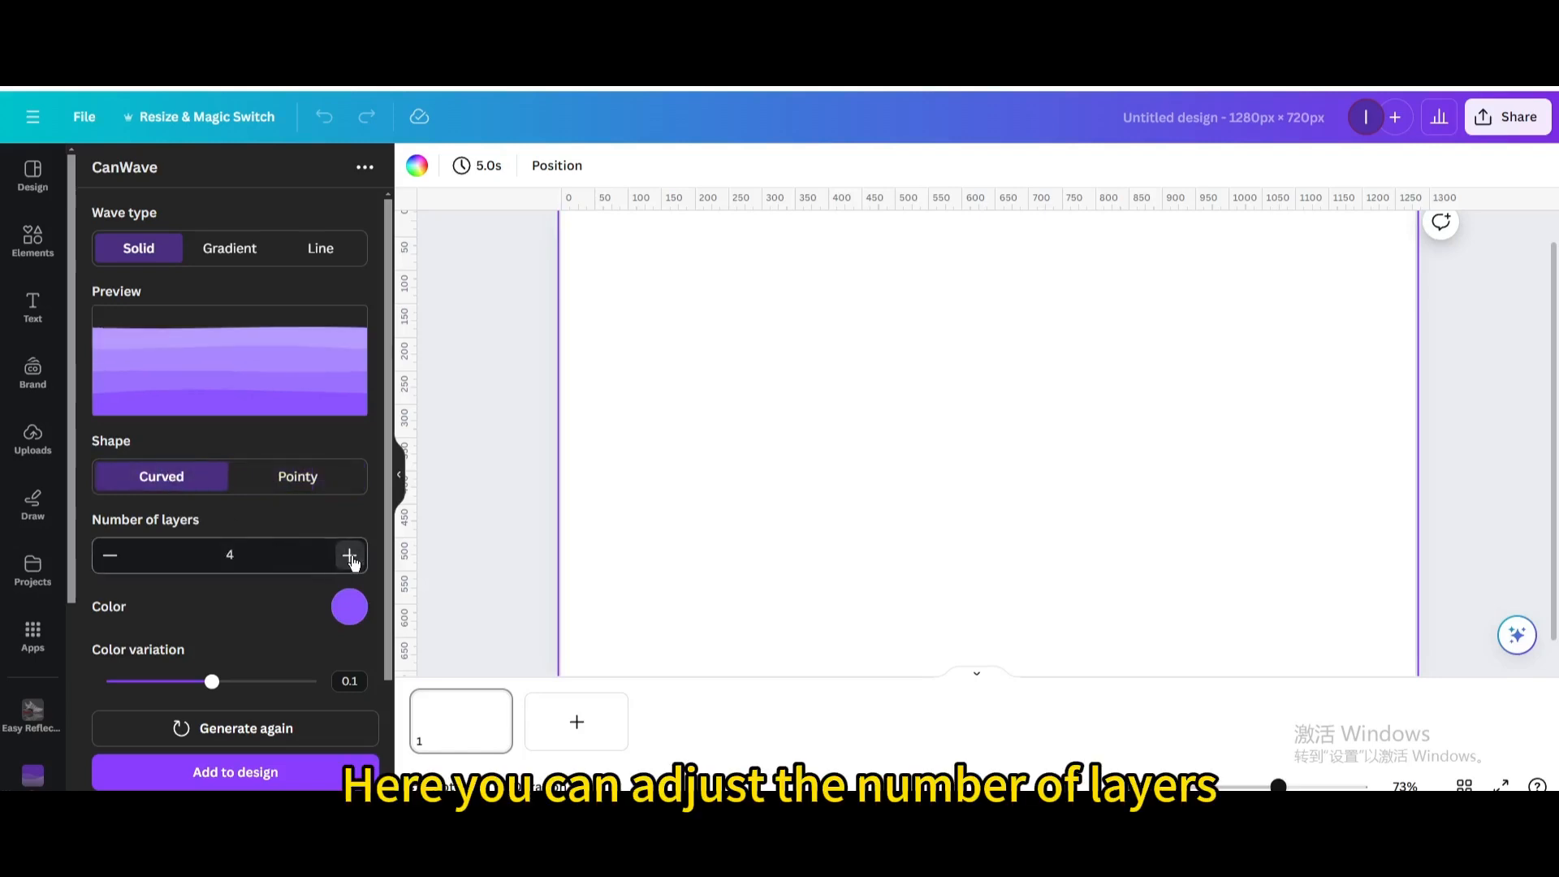
Step: Adjust the number of wave layers, settling on four layers
{"action": "left_click", "coordinate": [349, 553]}
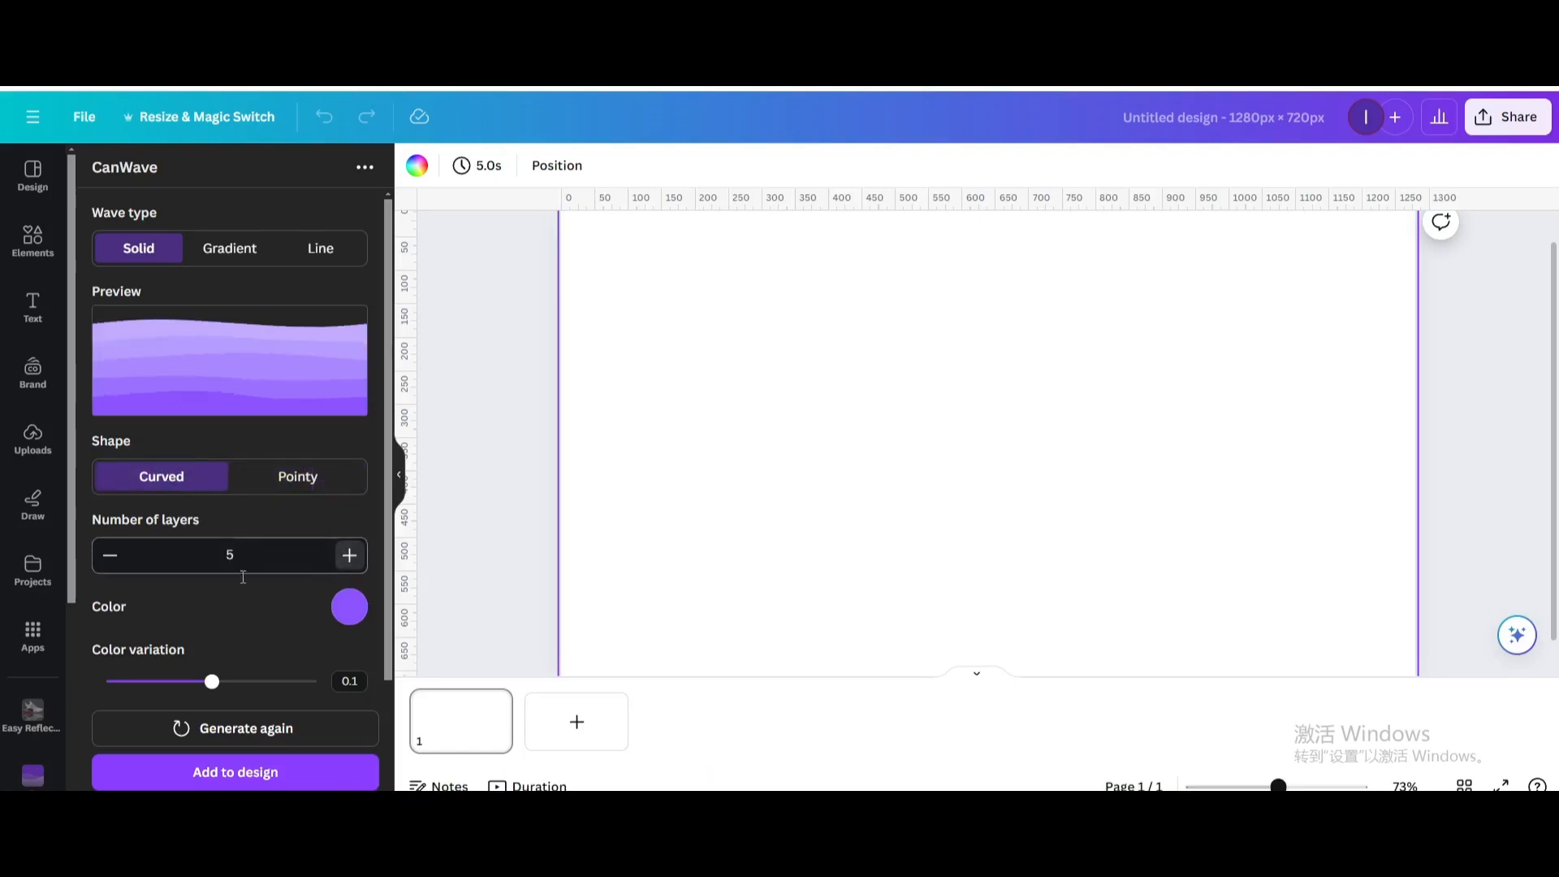
{"action": "left_click", "coordinate": [108, 555]}
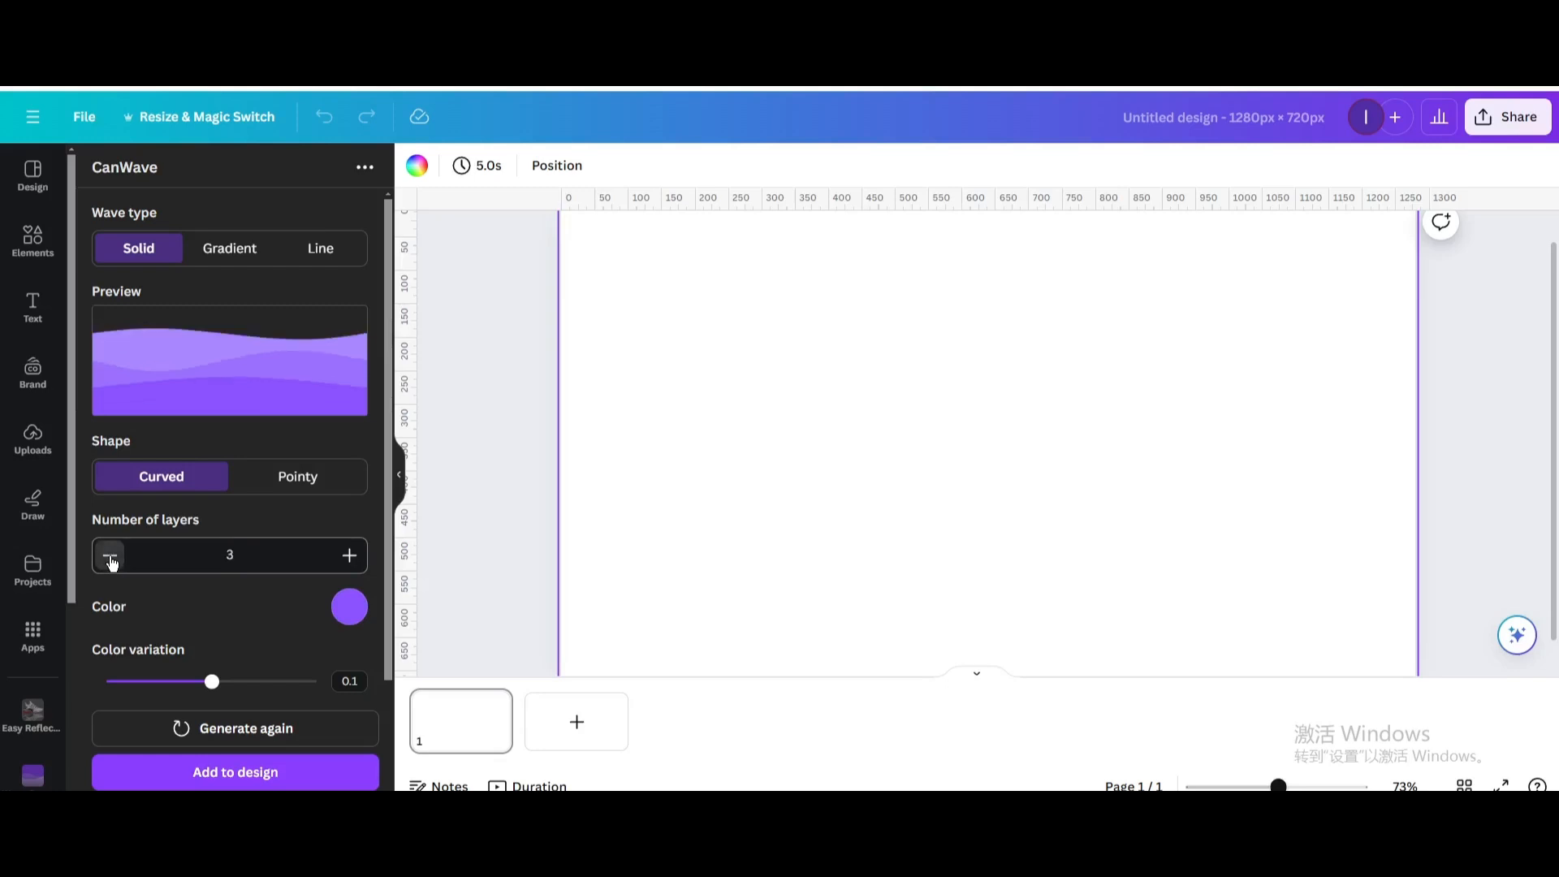
{"action": "left_click", "coordinate": [349, 555]}
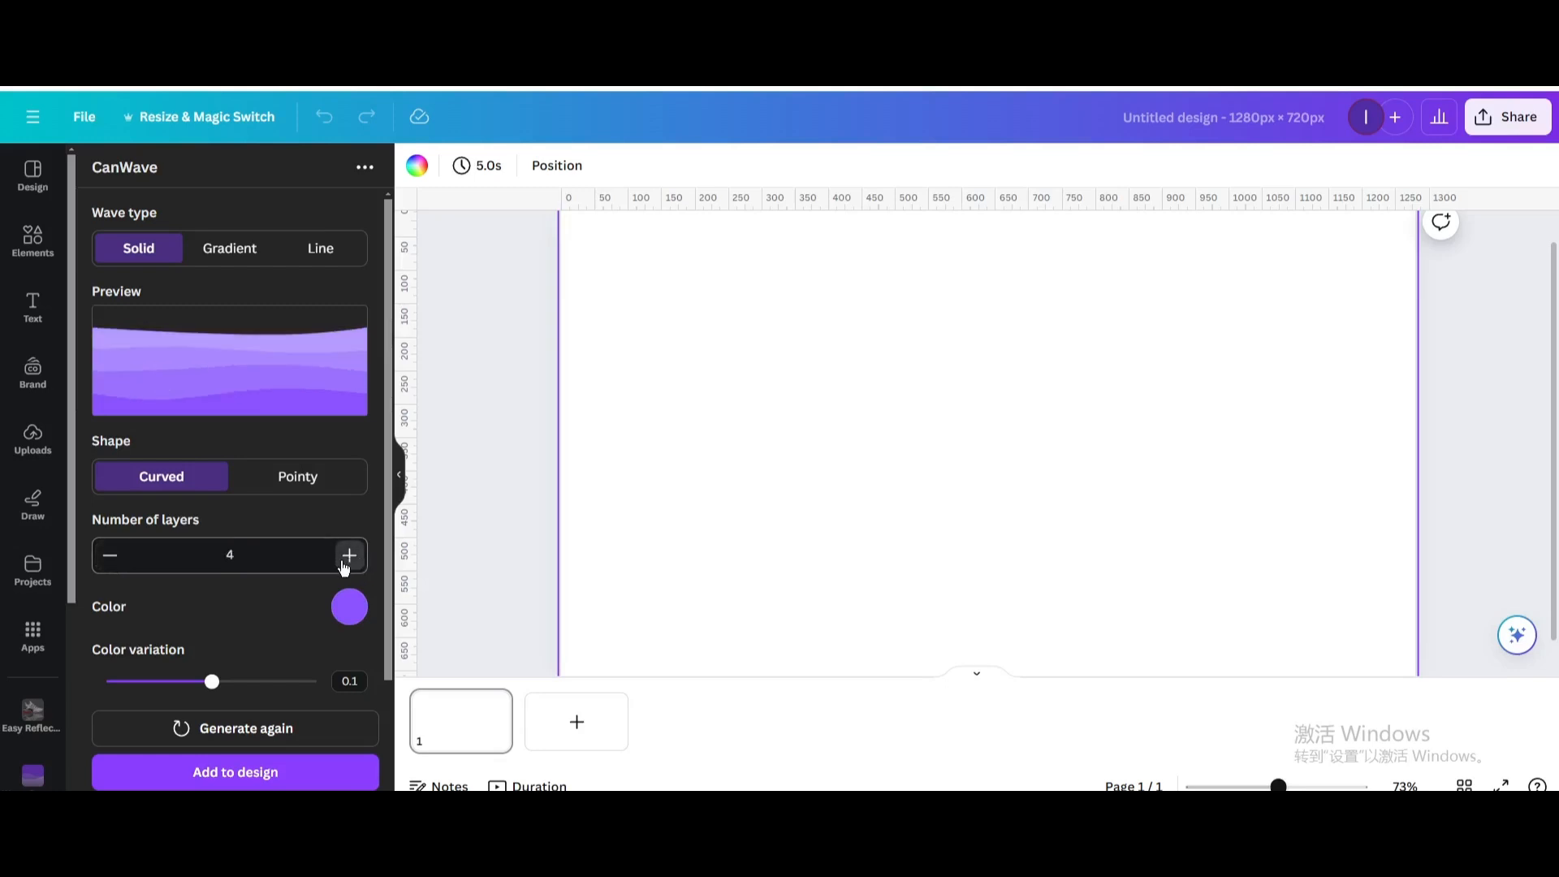
{"action": "left_click", "coordinate": [349, 606]}
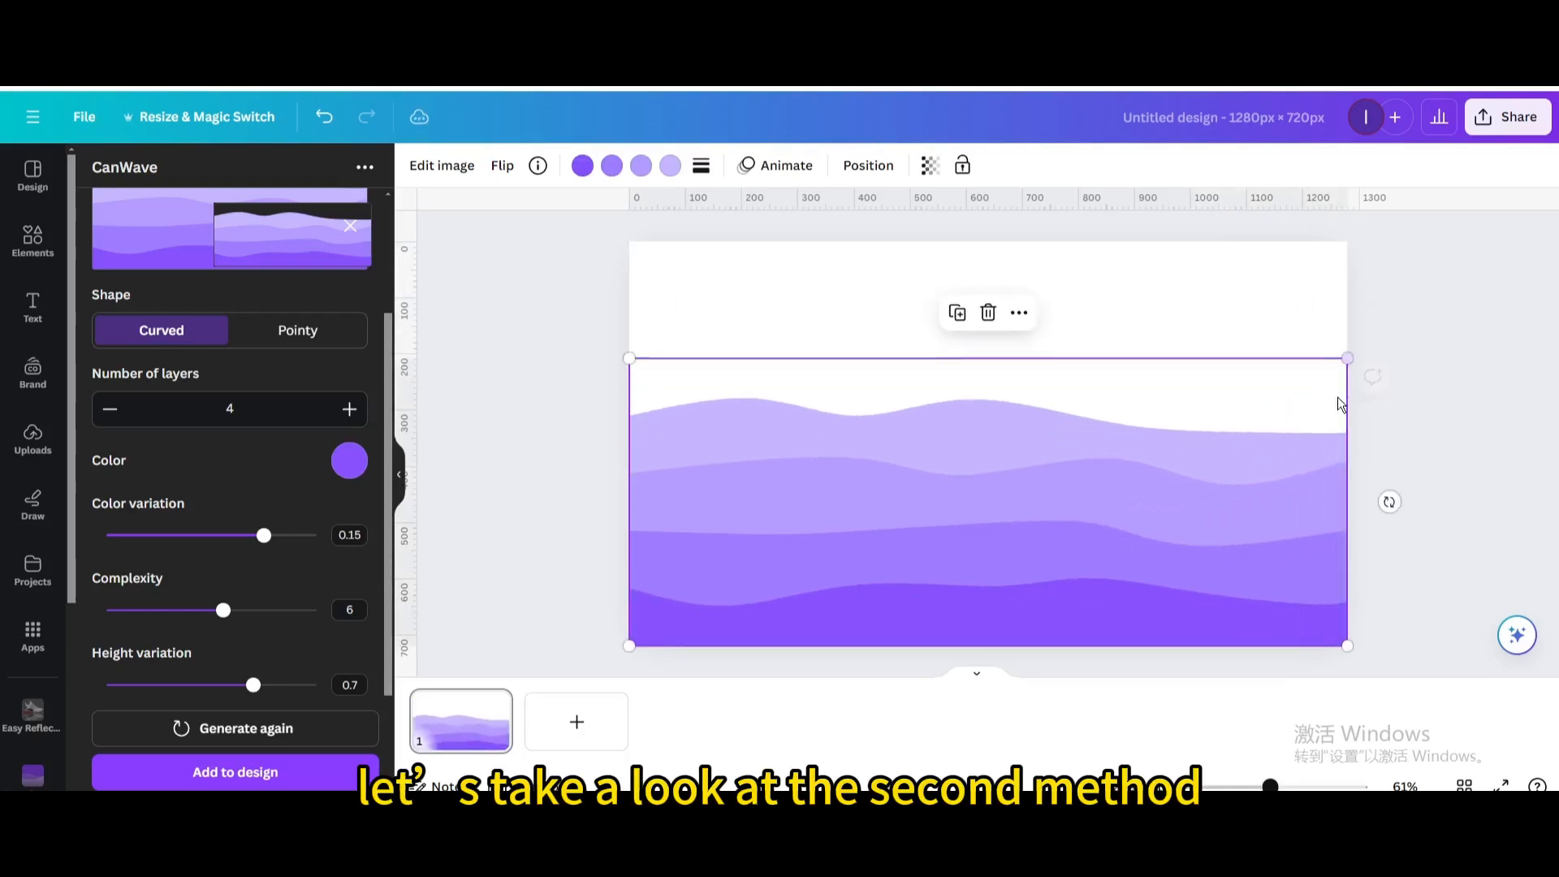
Step: Search the Apps panel for 'WAVE' and launch the Wave Generator app
{"action": "left_click", "coordinate": [32, 636]}
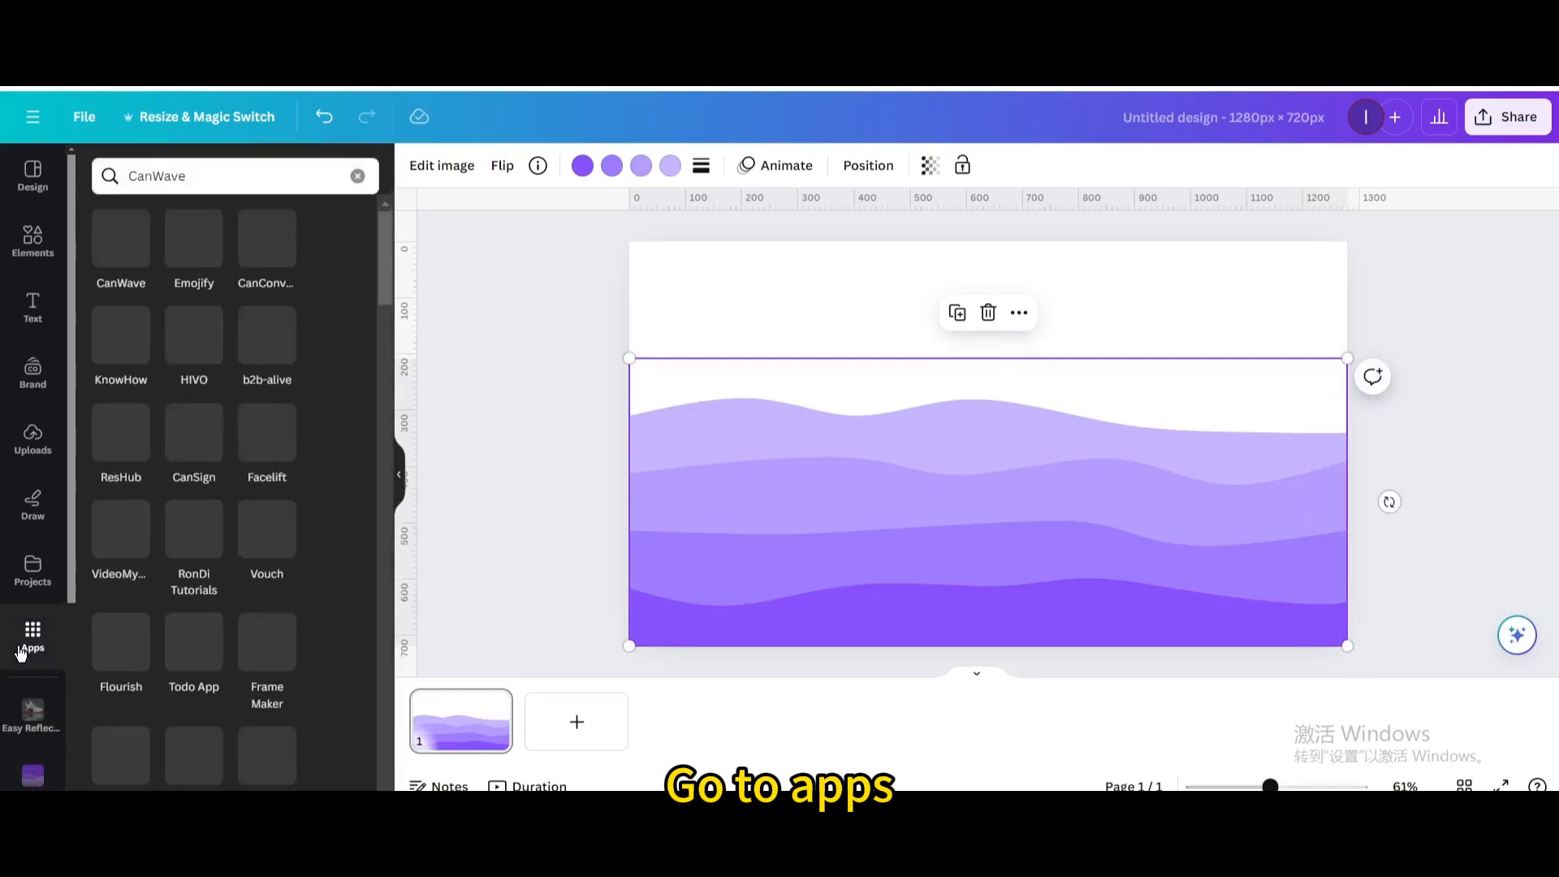
{"action": "left_click", "coordinate": [357, 175]}
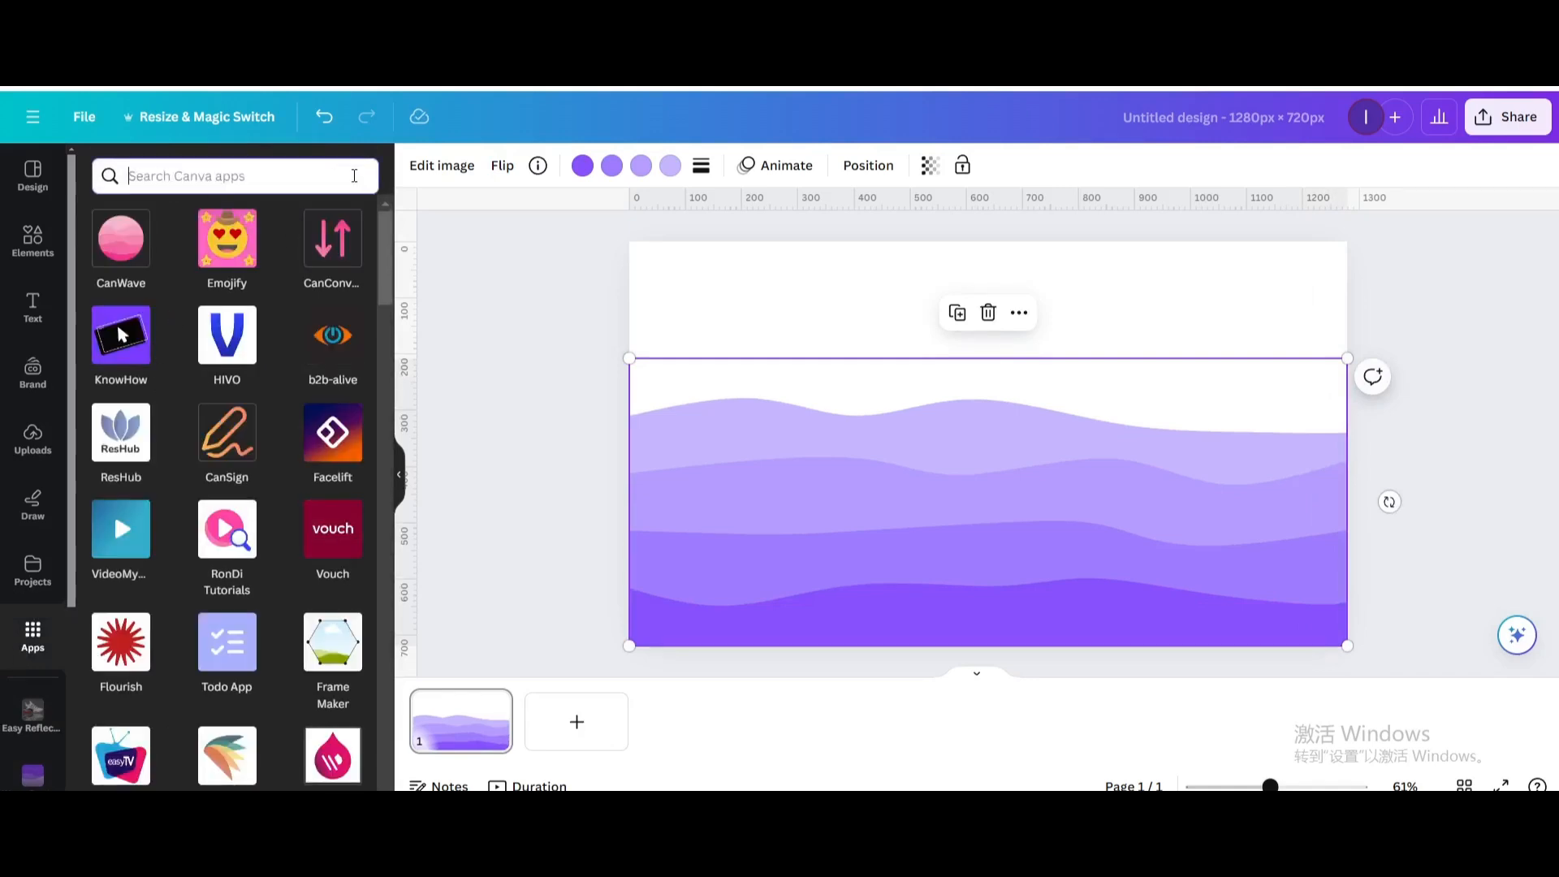
{"action": "type", "text": "WAVE"}
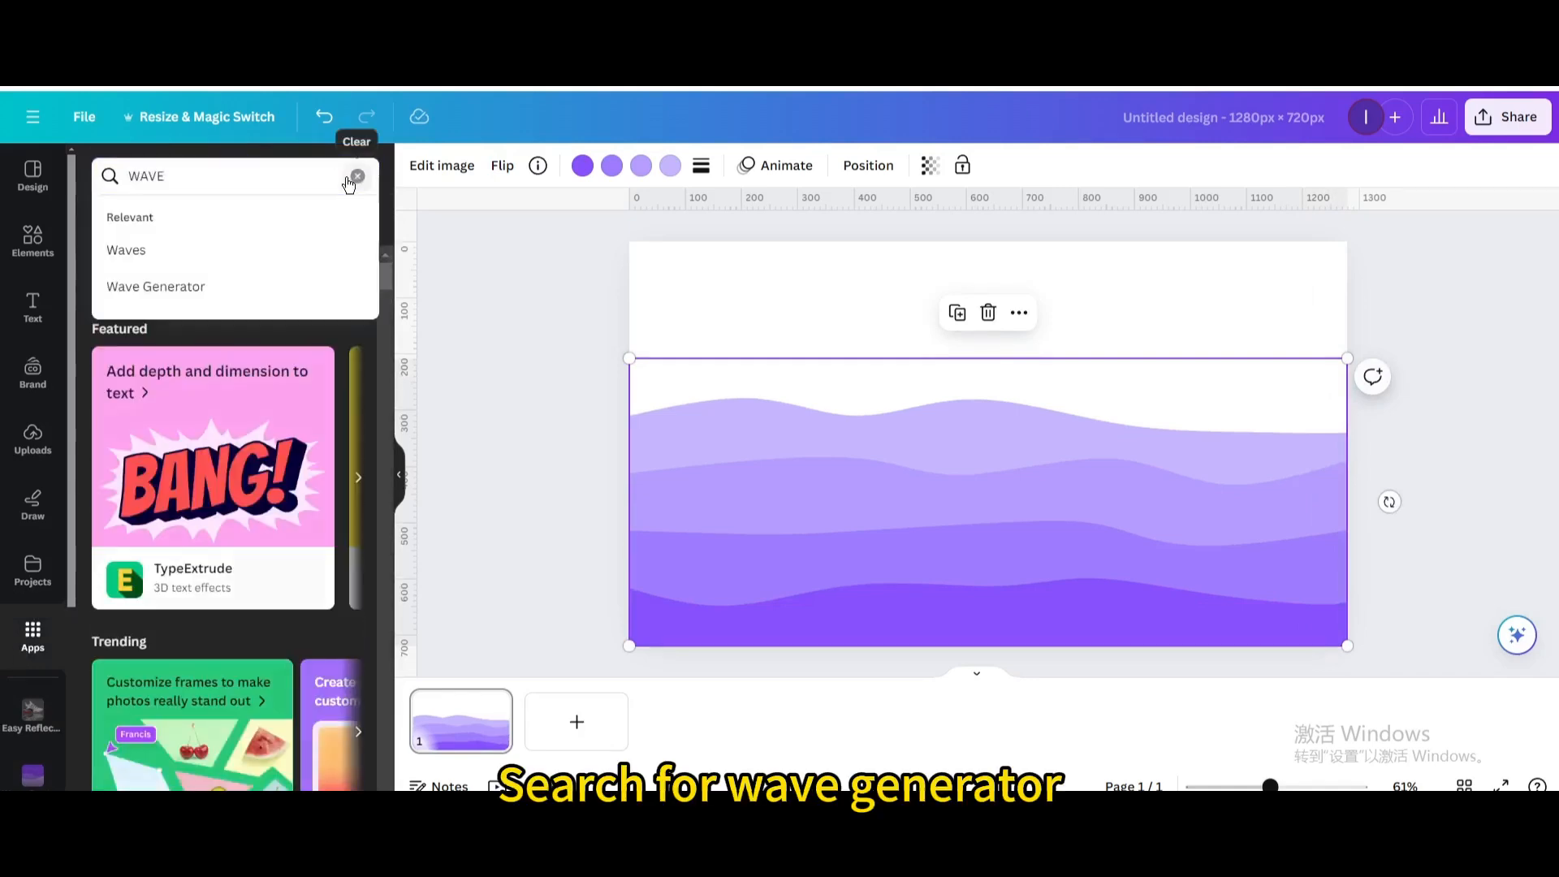
{"action": "left_click", "coordinate": [156, 285]}
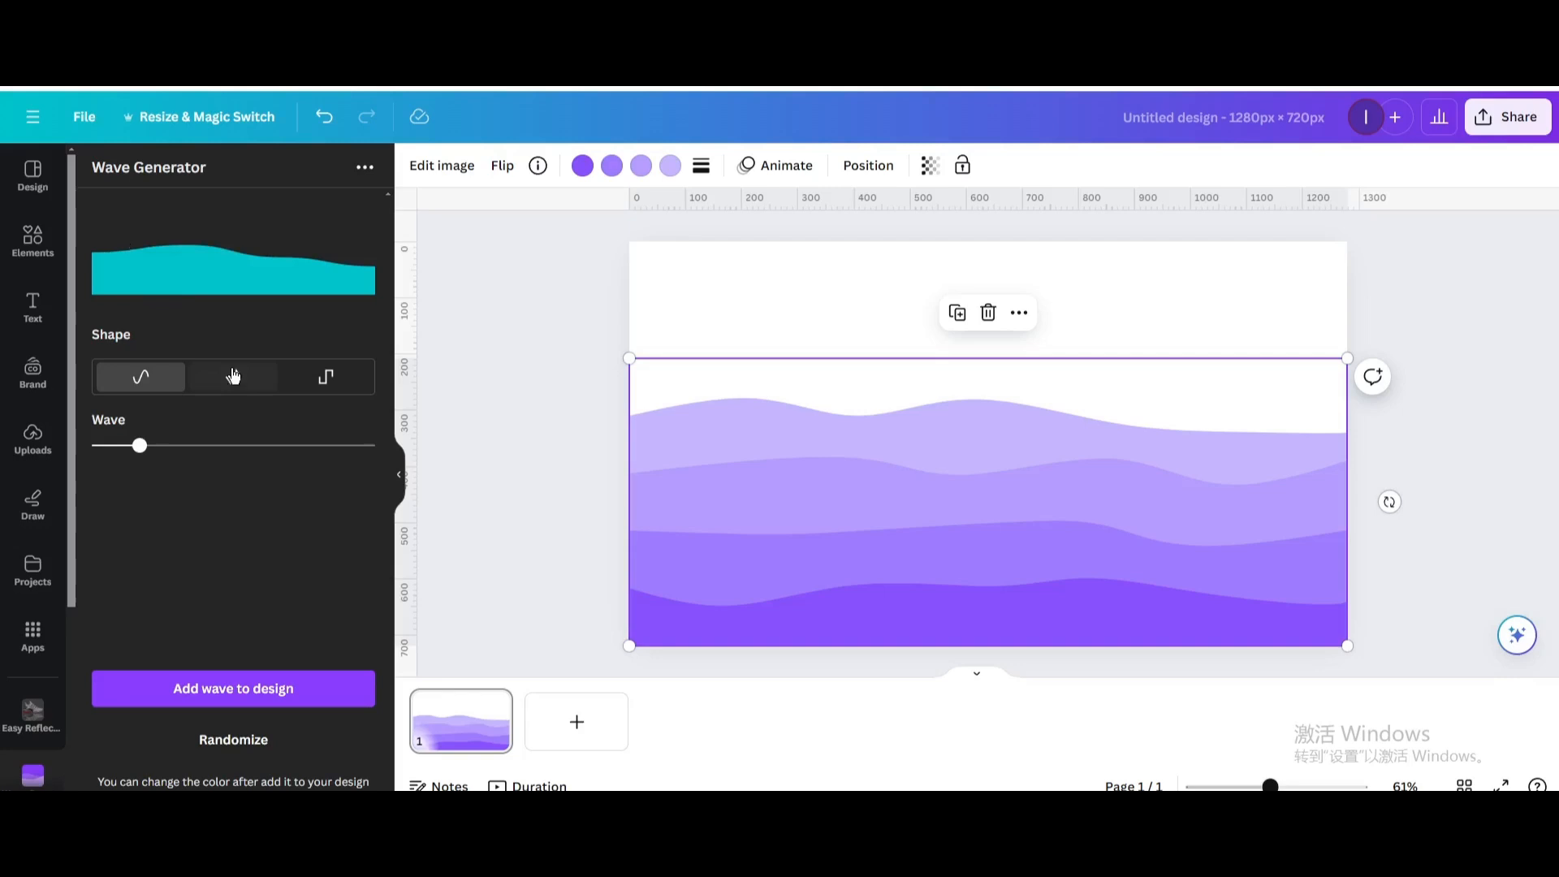
Step: Try the pointy and squared-step wave shapes in Wave Generator
{"action": "left_click", "coordinate": [325, 375]}
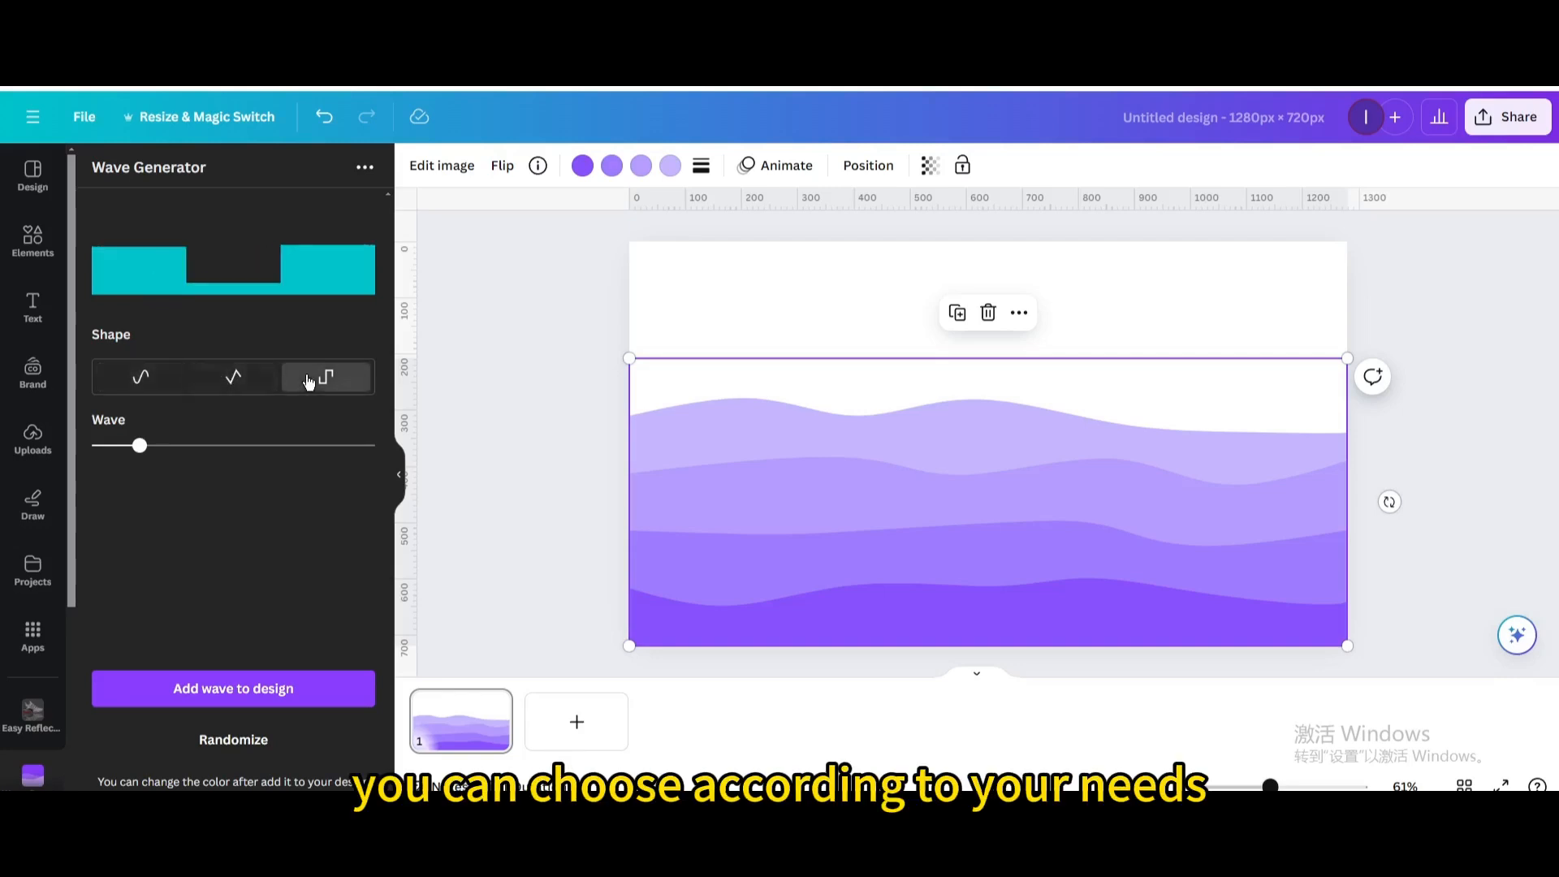
{"action": "left_click", "coordinate": [140, 375]}
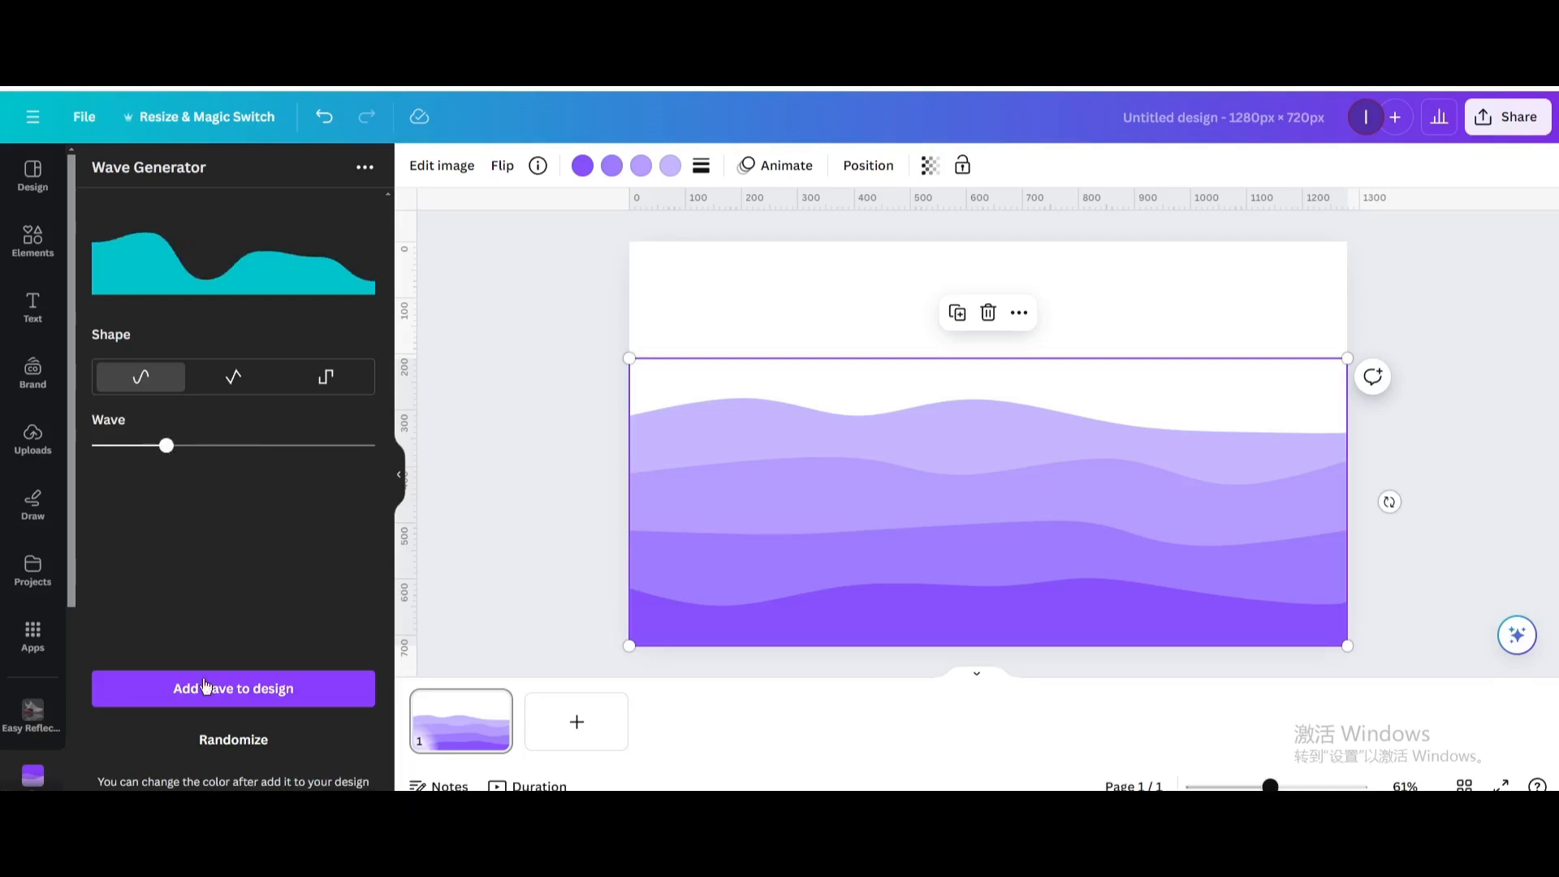
Step: Add the teal wave to the design and deselect it to view the result
{"action": "left_click", "coordinate": [232, 688]}
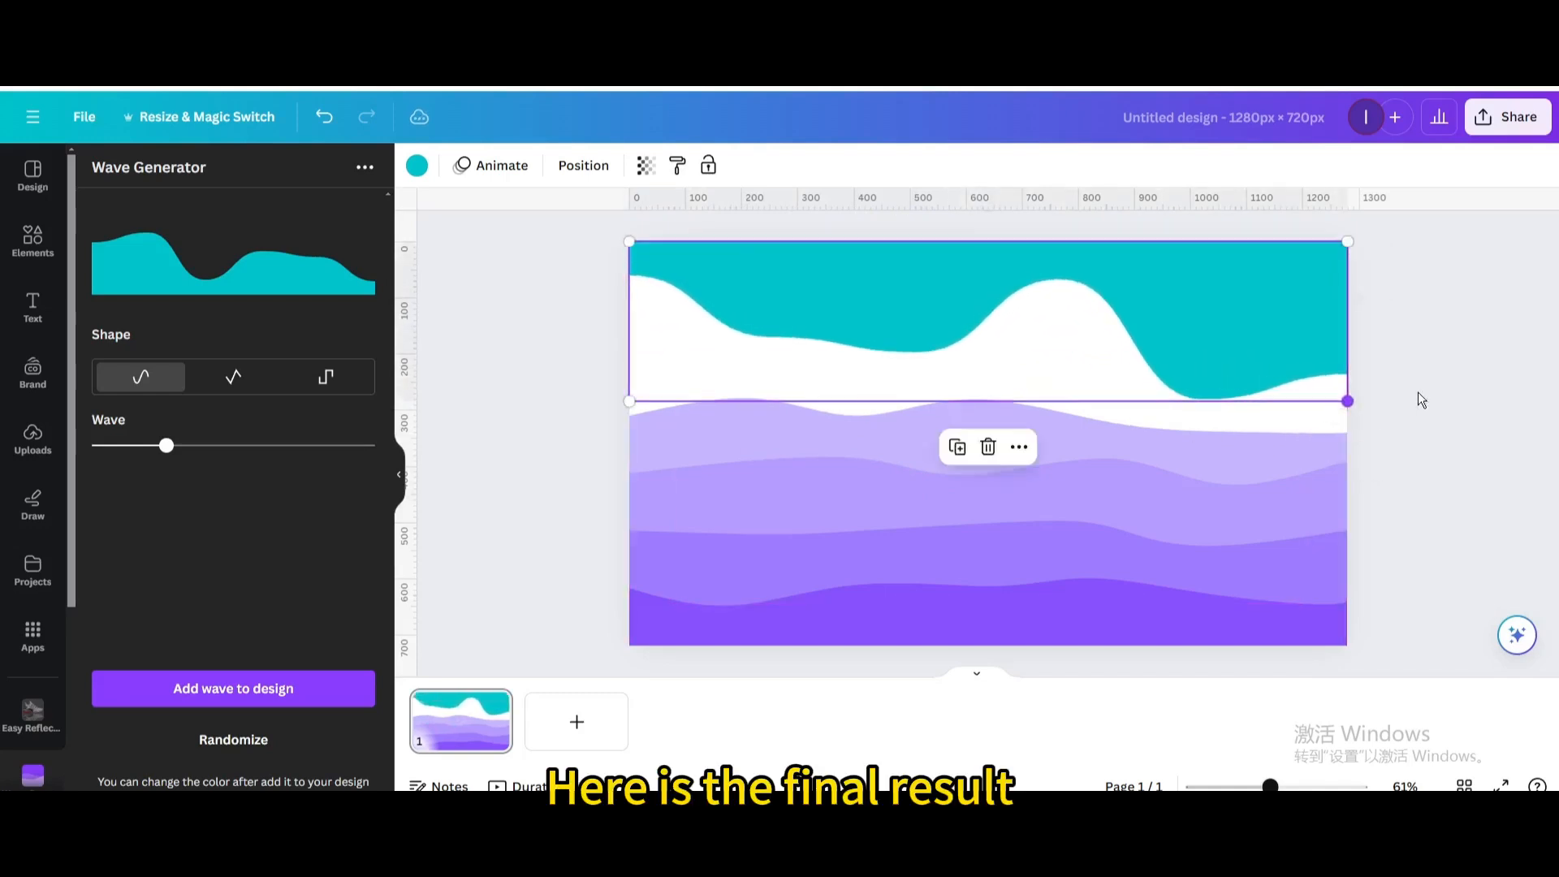
{"action": "left_click", "coordinate": [1440, 338]}
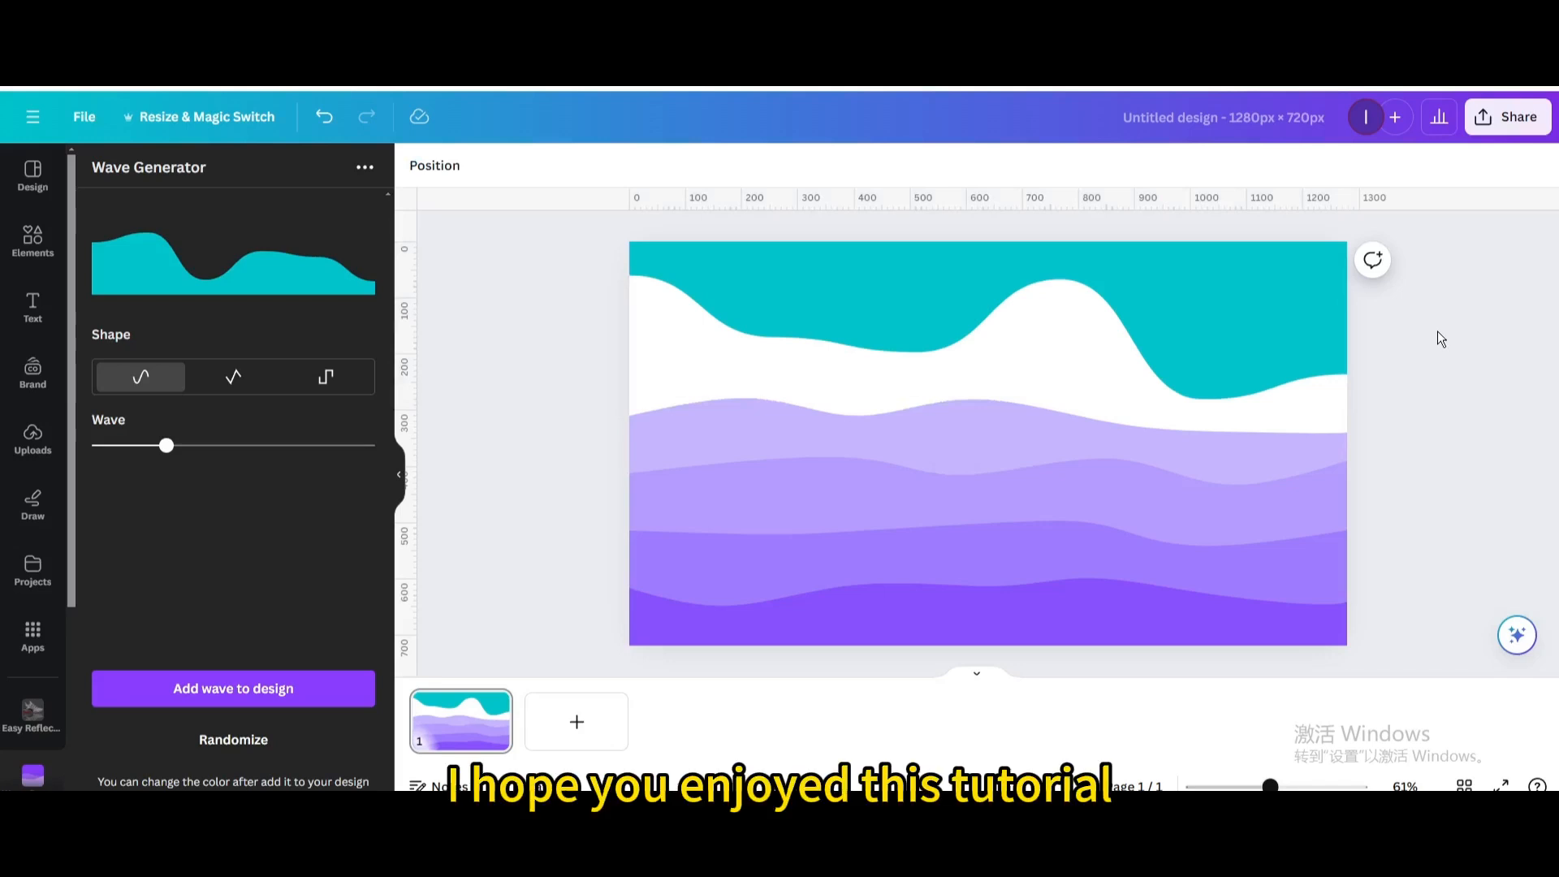